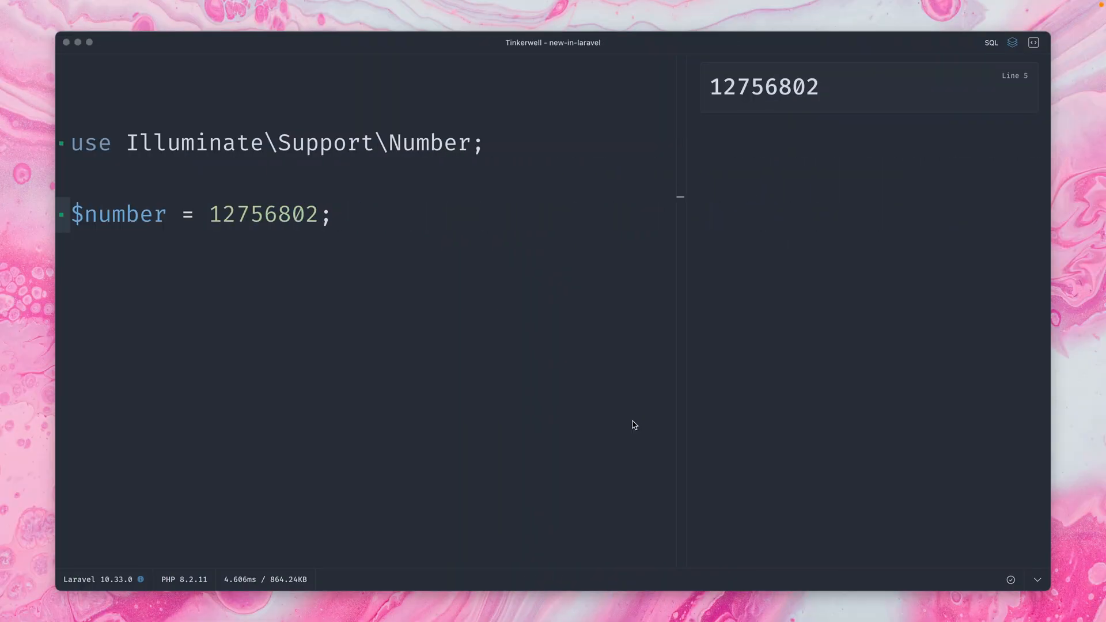
mouse_move(632, 429)
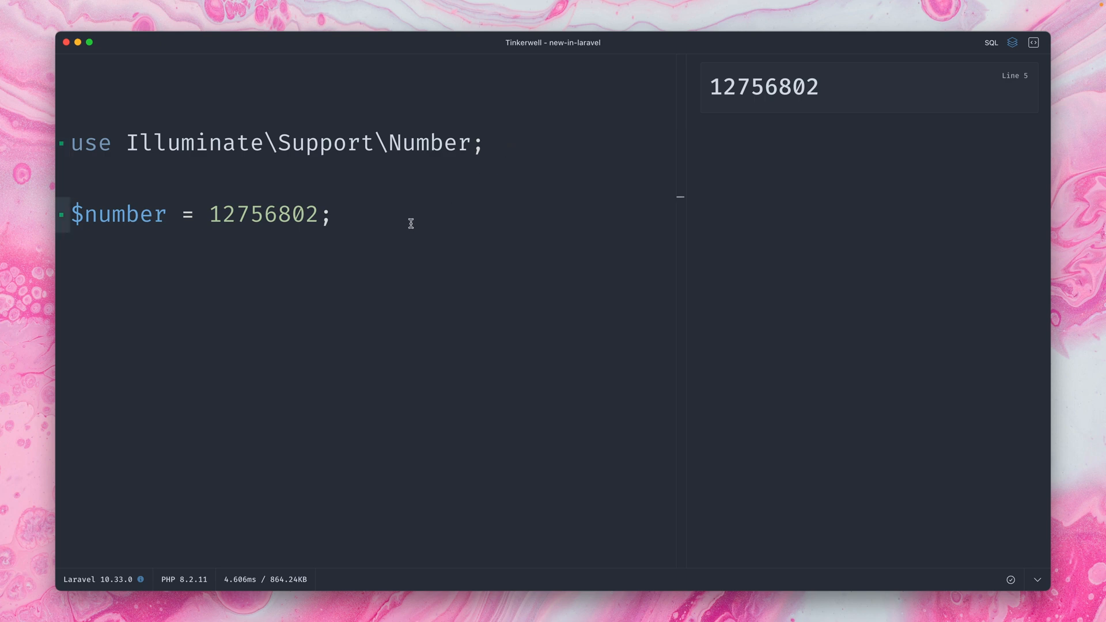
mouse_move(344, 216)
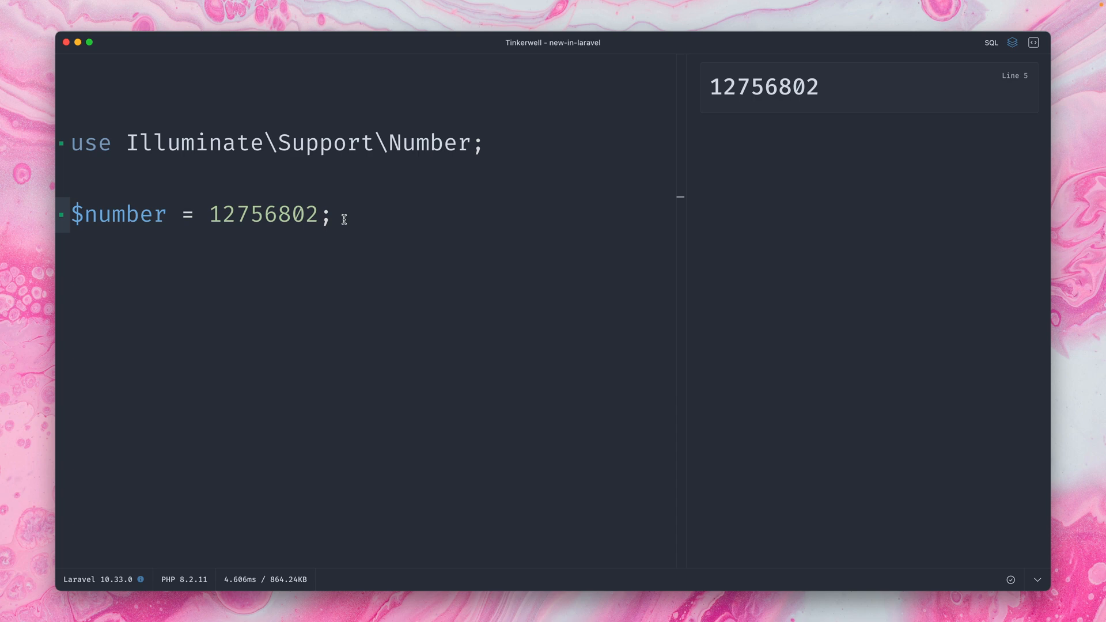
Write Number::format($number, 3, locale: 'de') so the output reads 12.756.802,000.
text(NUmb)
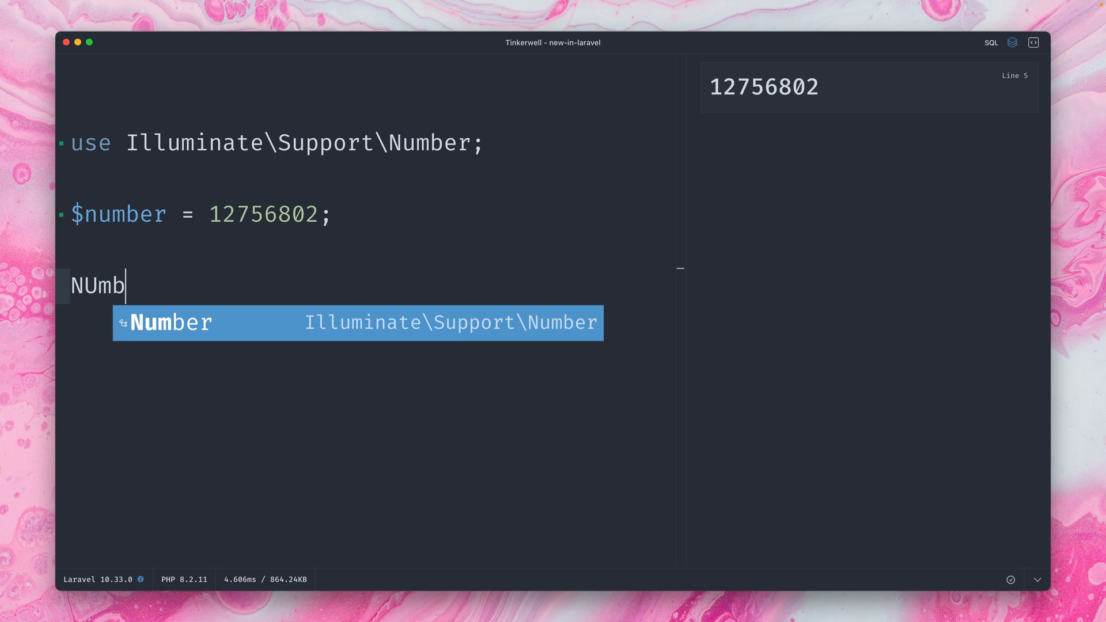
text(Number::for)
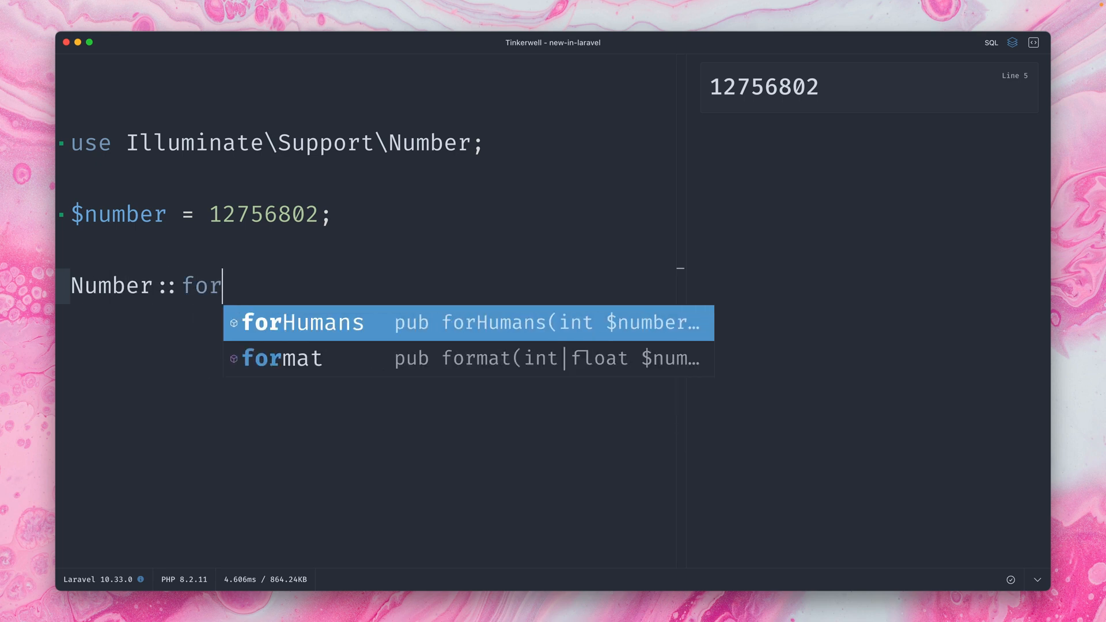
click(280, 358)
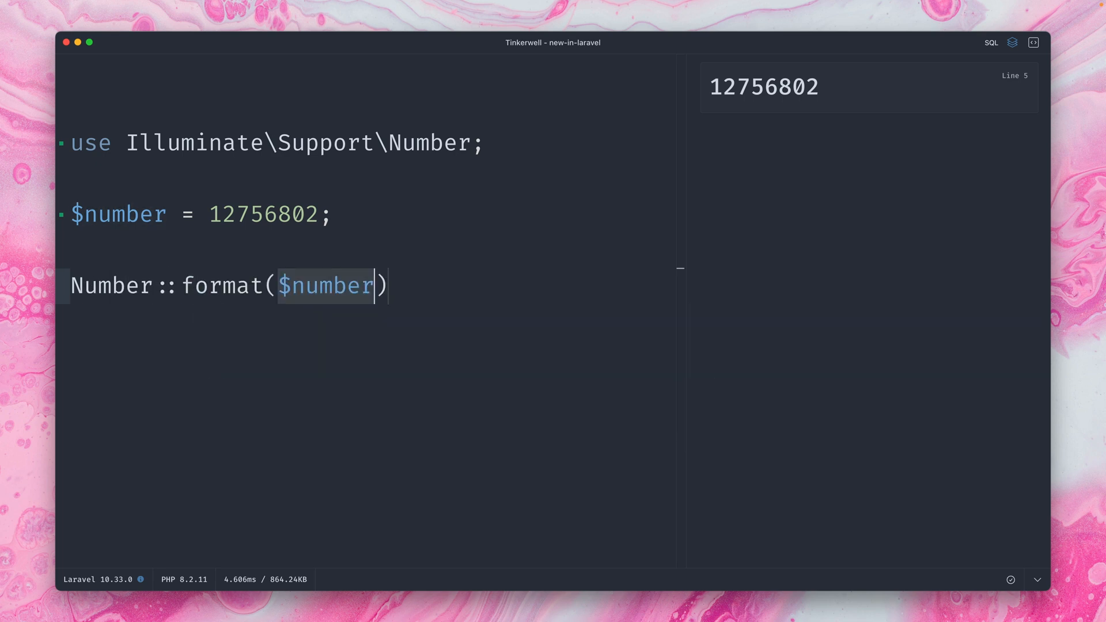
text(;)
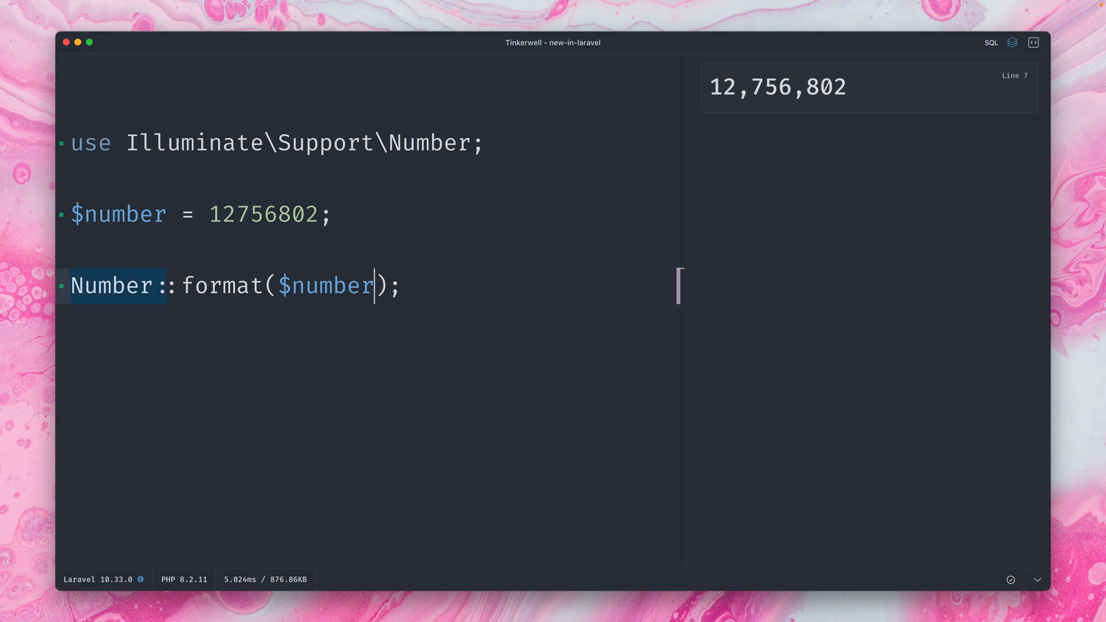
text(, 3)
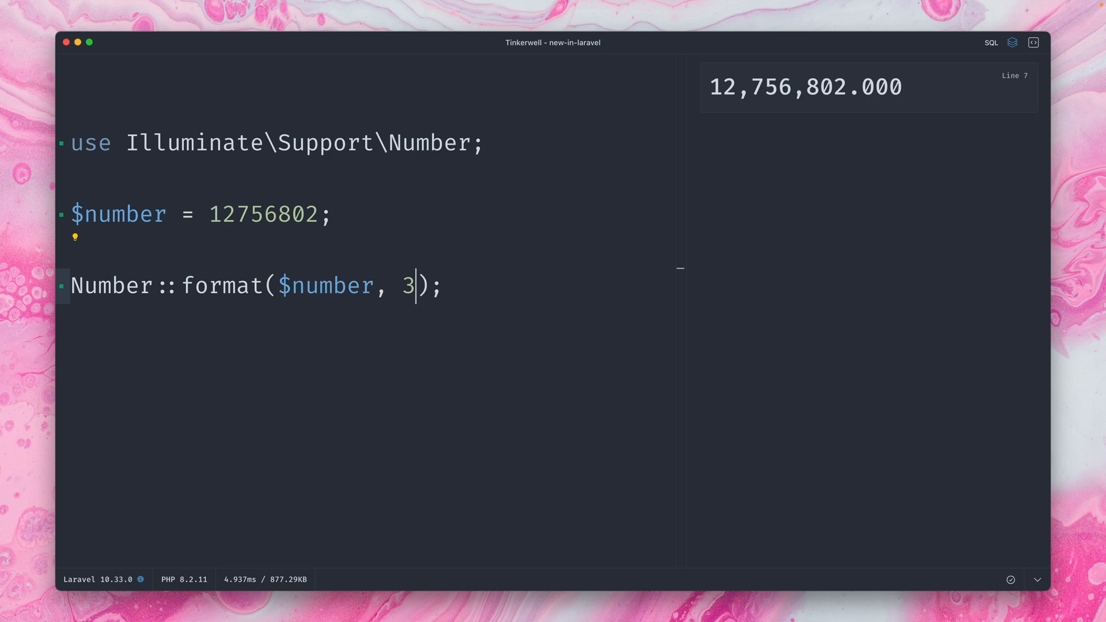
text(, locale:)
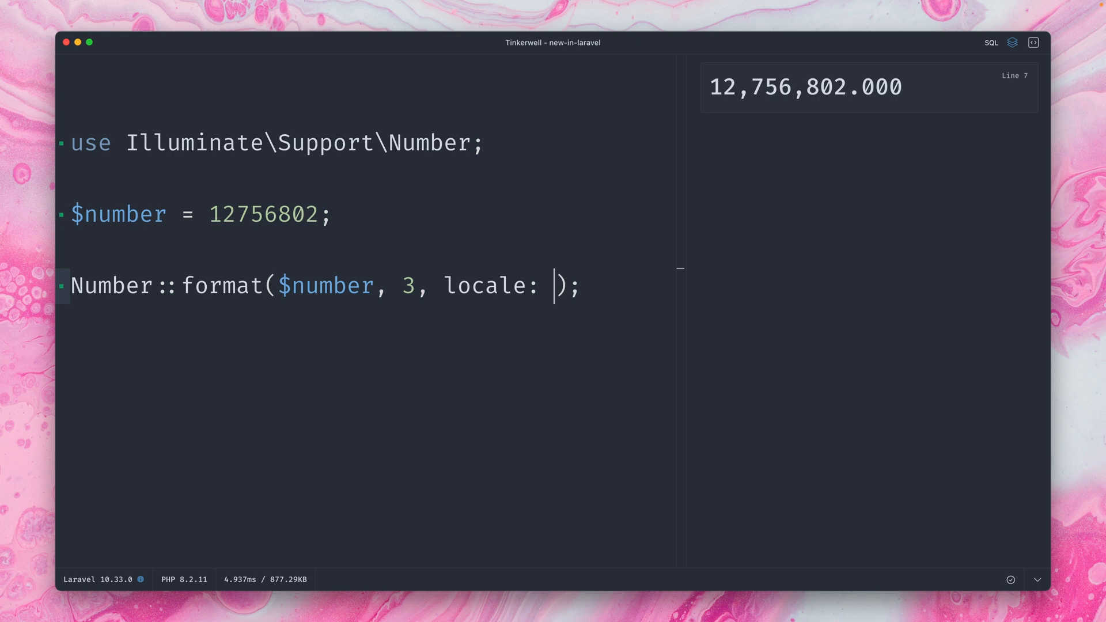
text('de')
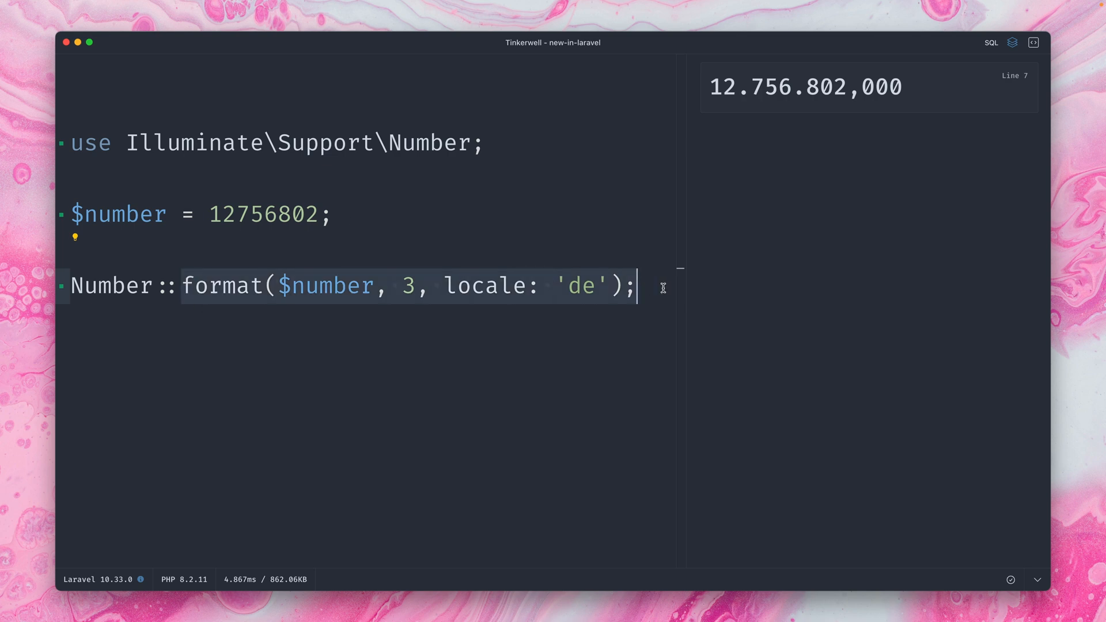
Rewrite the call as Number::forHumans($number, 4), outputting 12.7568 million, then select it for replacement.
text(for)
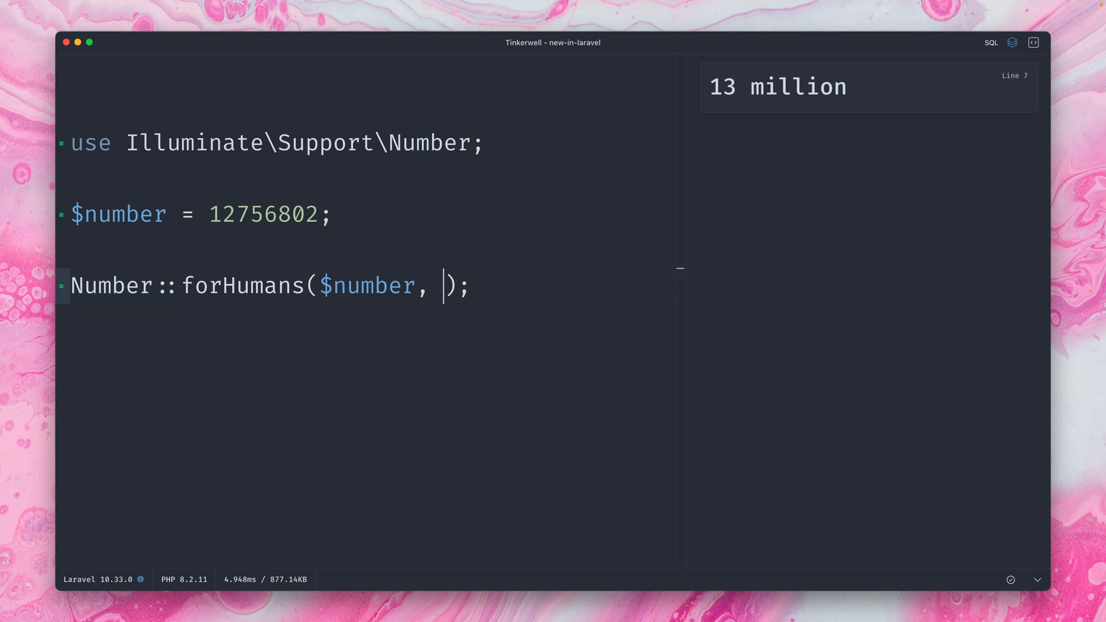
text(2)
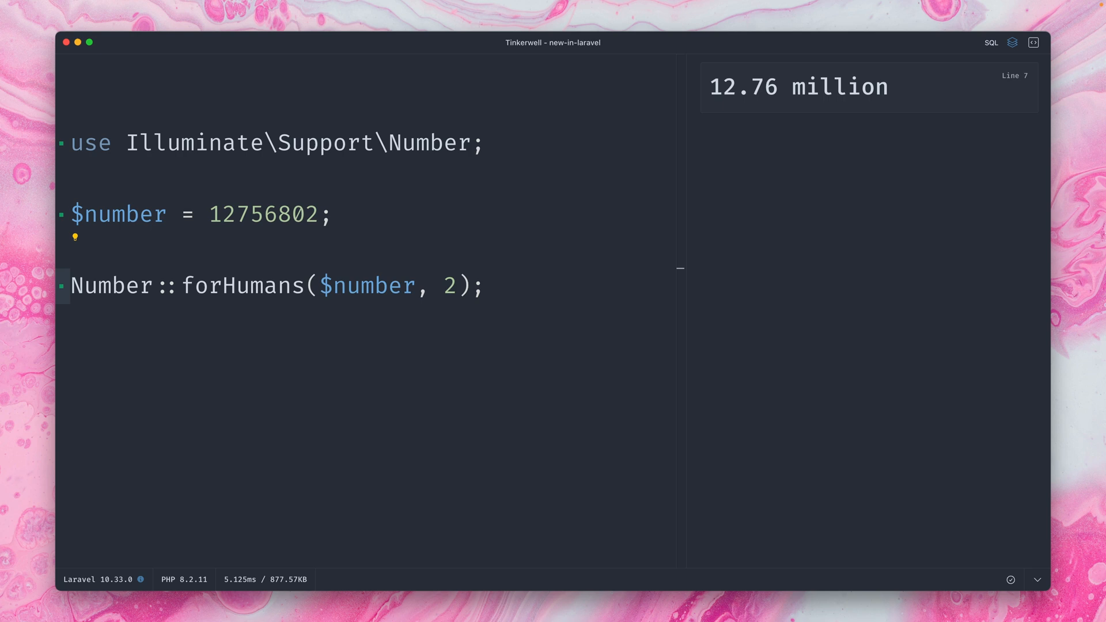
click(455, 286)
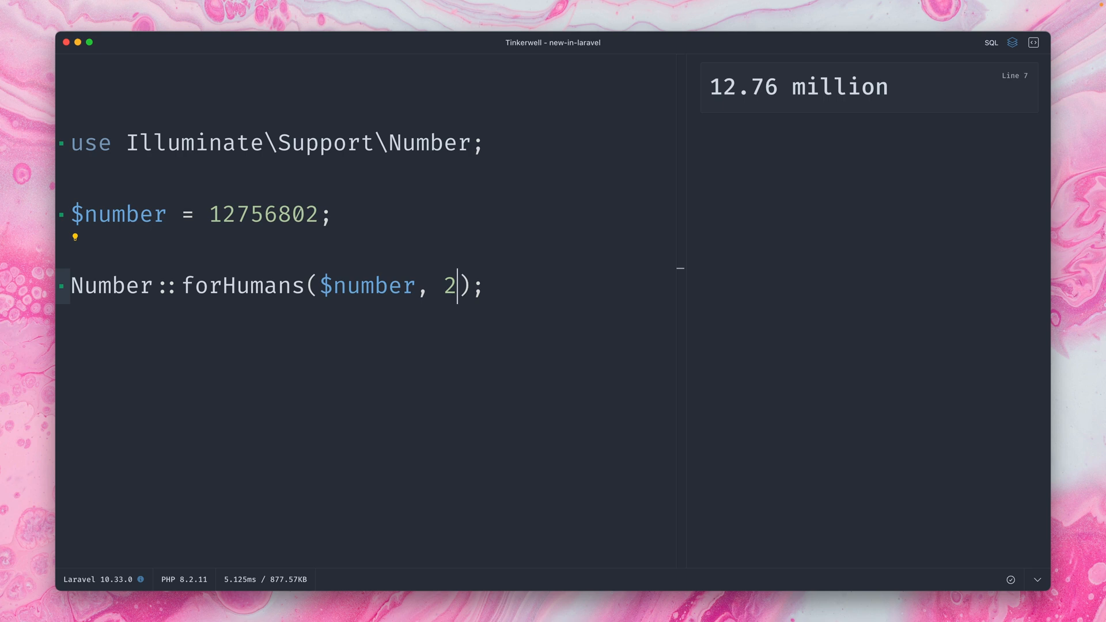
text(4)
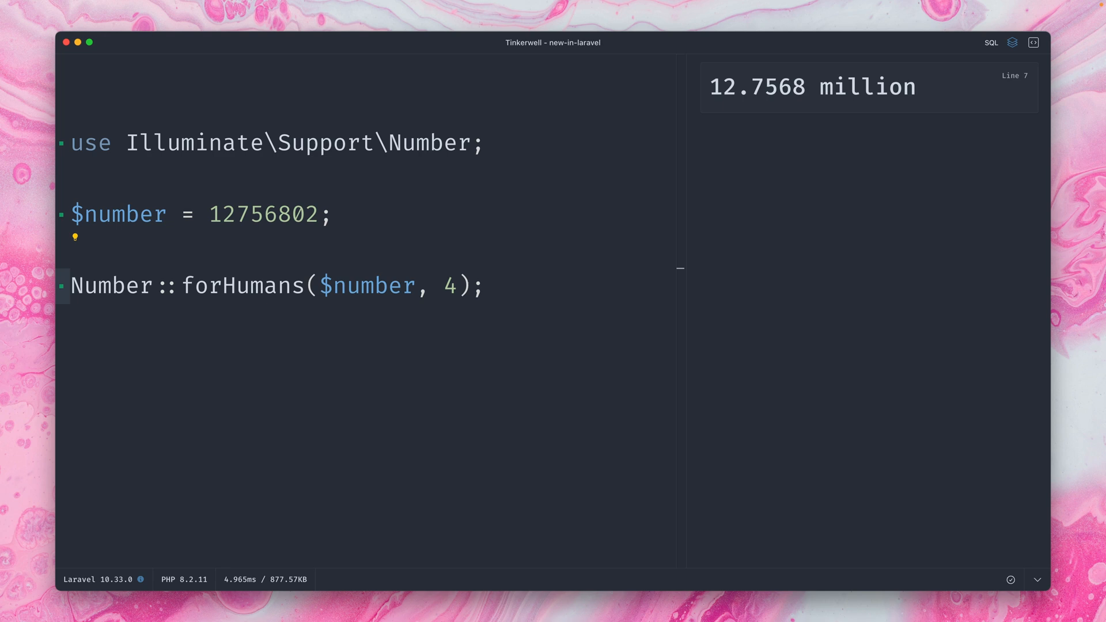
click(456, 286)
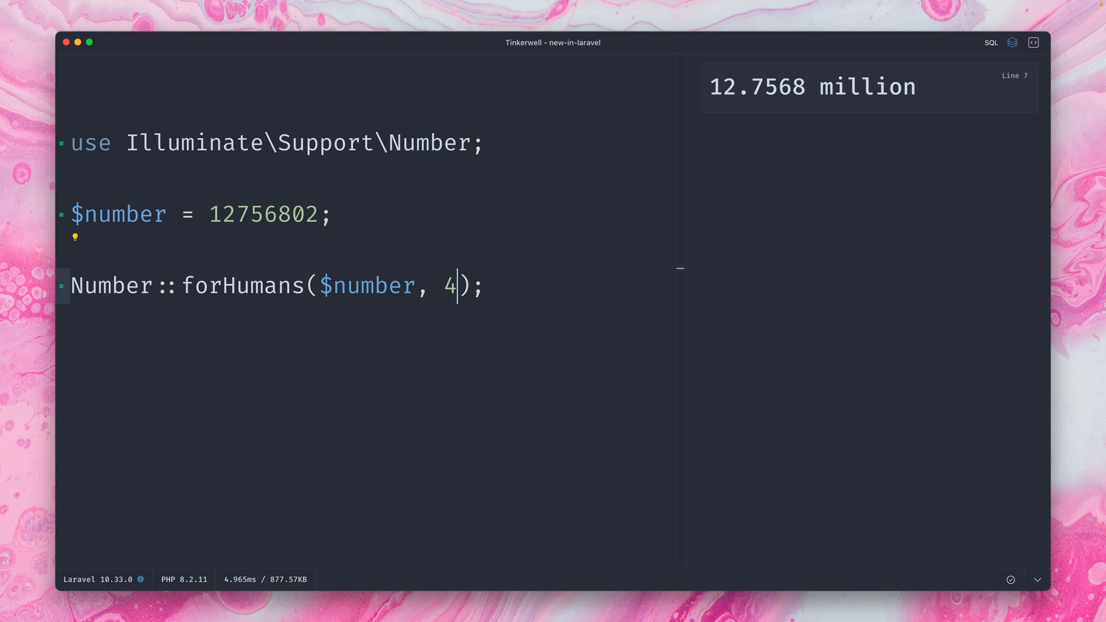
drag(184, 285, 377, 285)
text(currency)
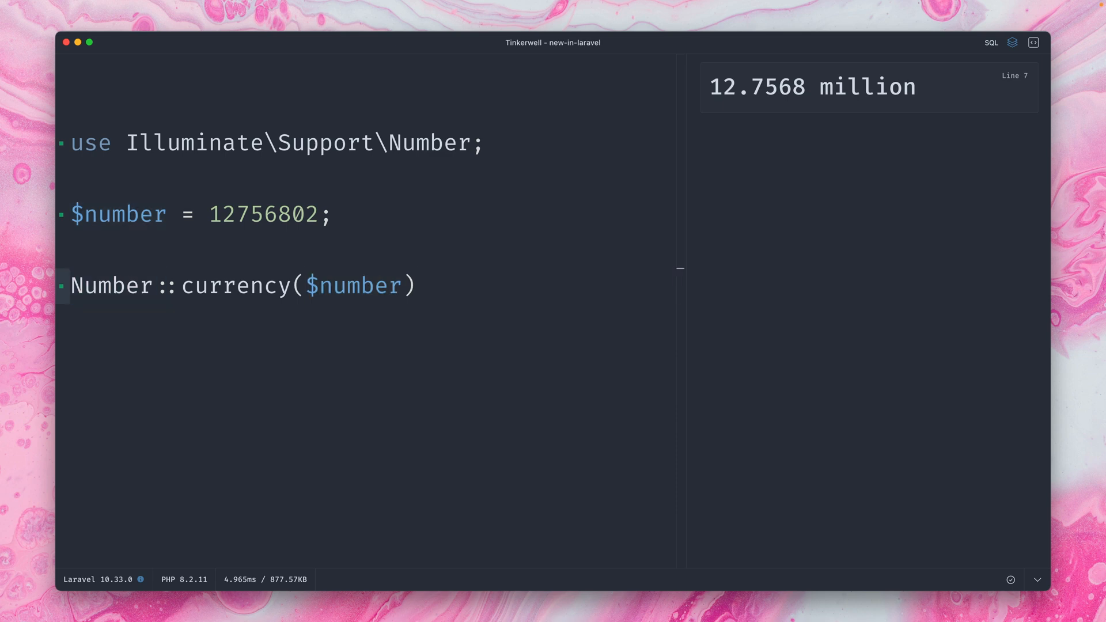
Use Number::currency($number, 'EUR') for €12,756,802.00, then start typing Number::fileSize($bytes).
text(;)
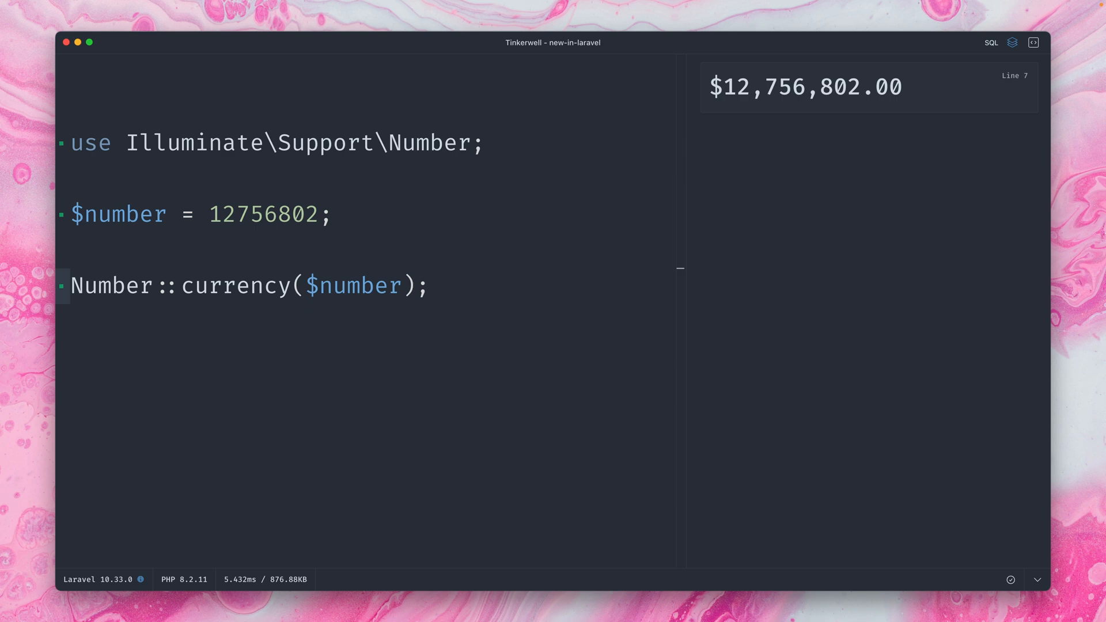
click(399, 285)
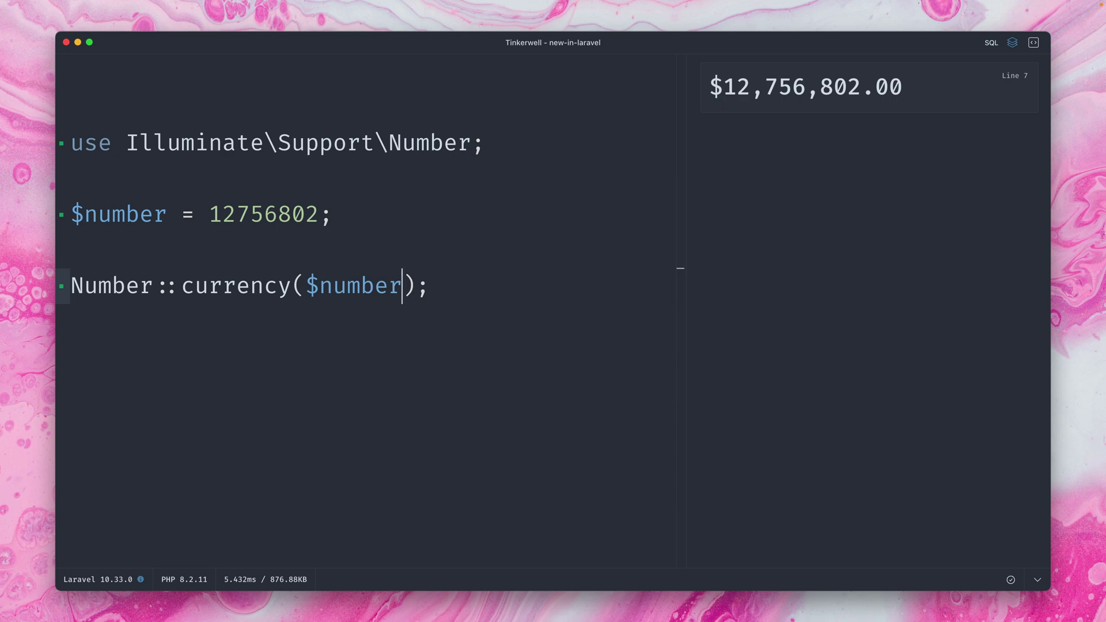
text(, '')
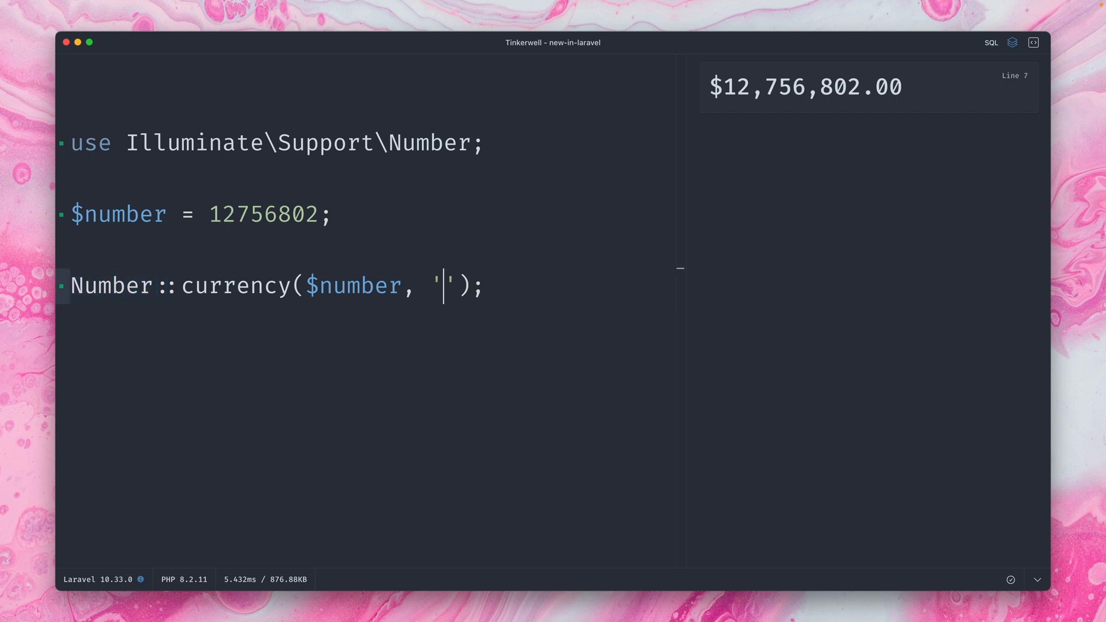
text(EUR)
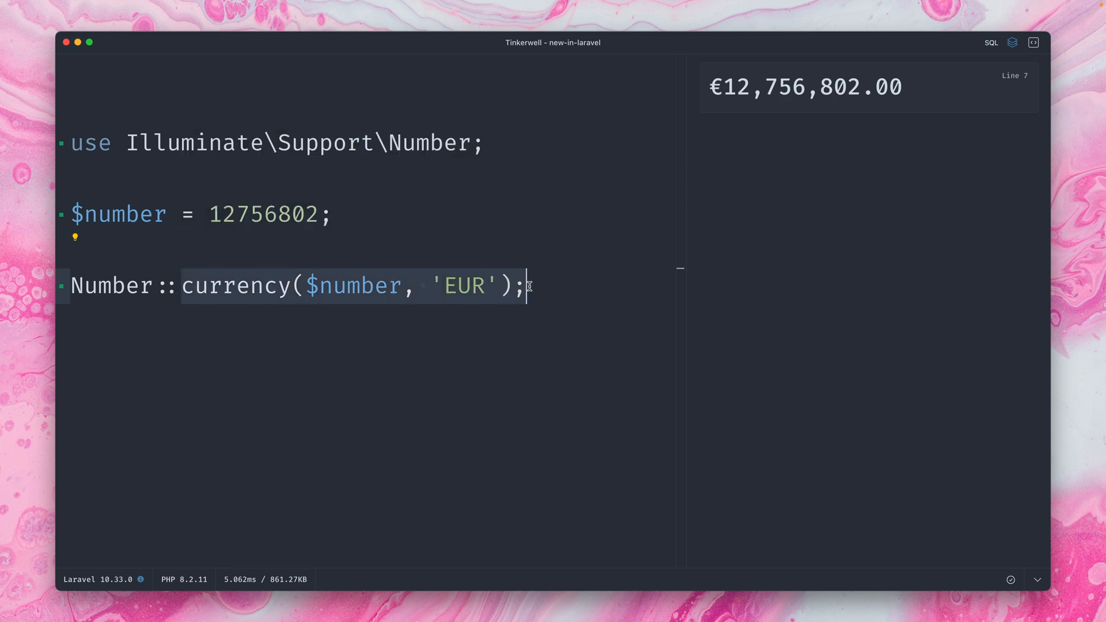
text(Number::fileSize($bytes))
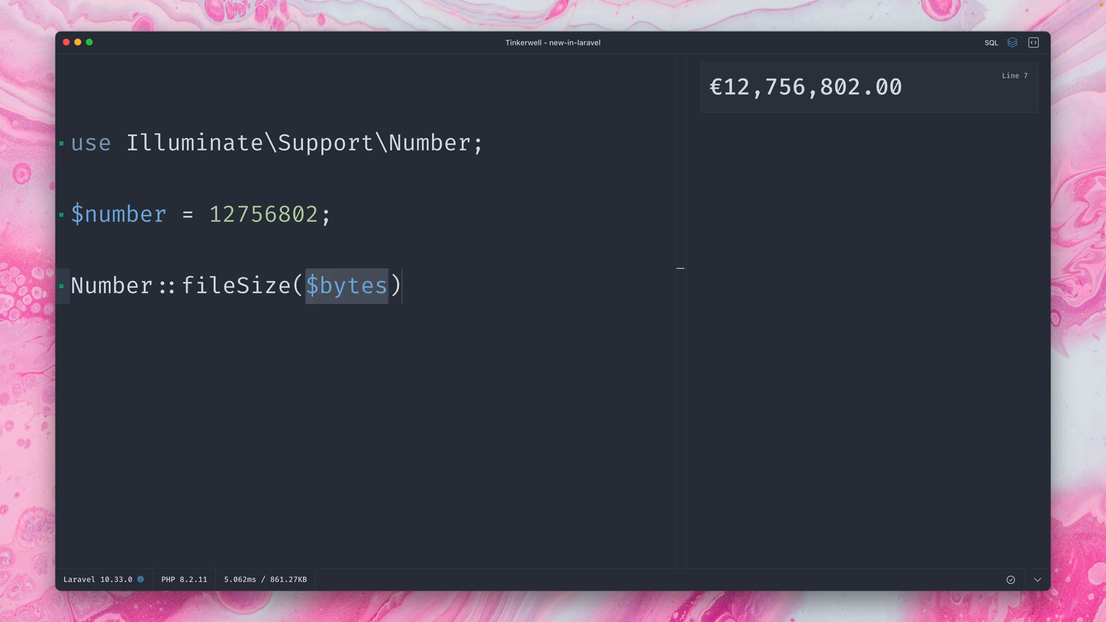
Change the call to Number::fileSize($number, 3), giving 12.166 MB, and select it for replacement.
text($number)
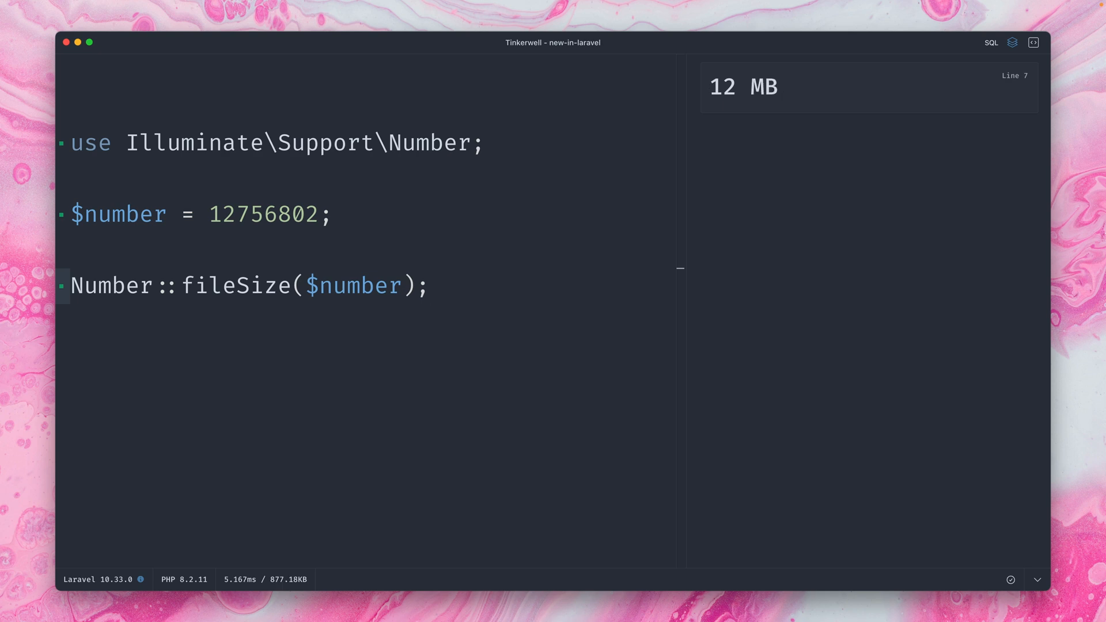
click(431, 285)
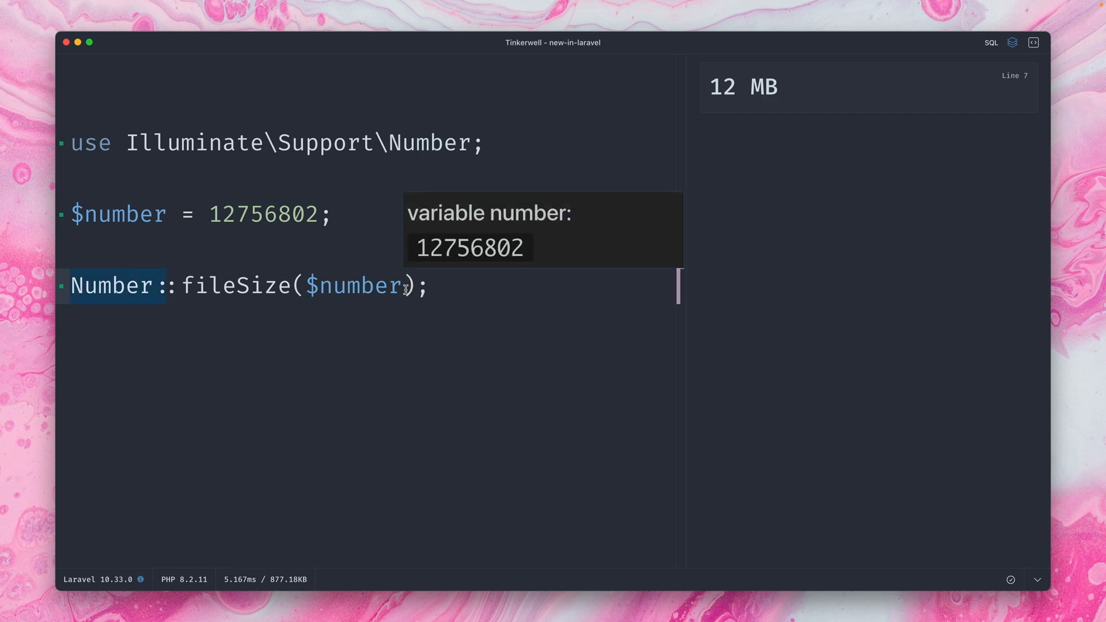
text(, 3)
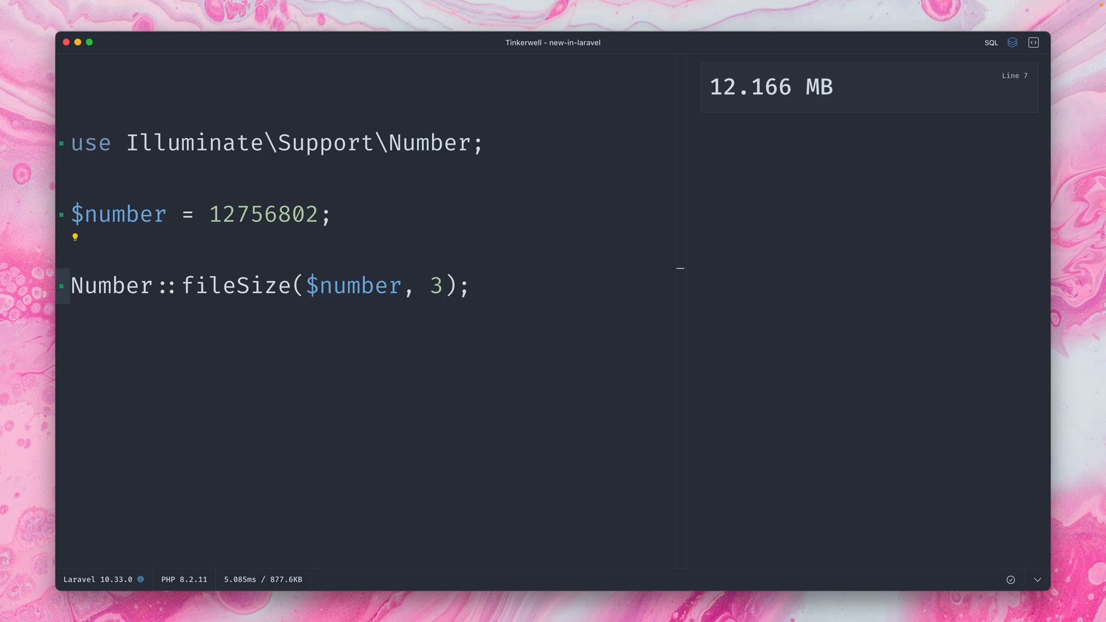
drag(184, 286, 467, 285)
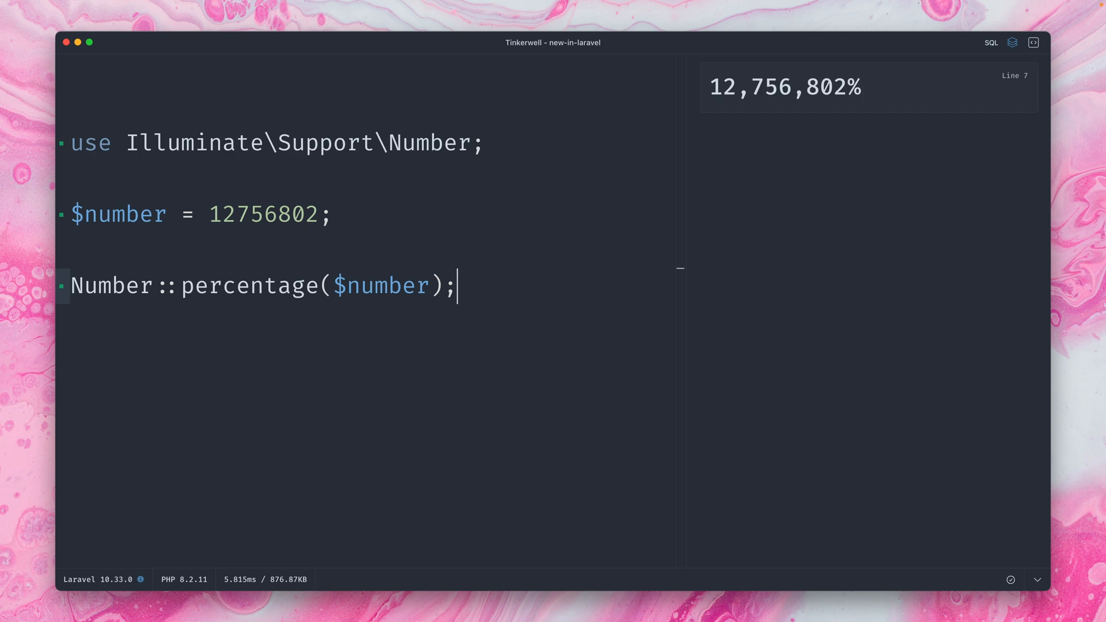
mouse_move(490, 288)
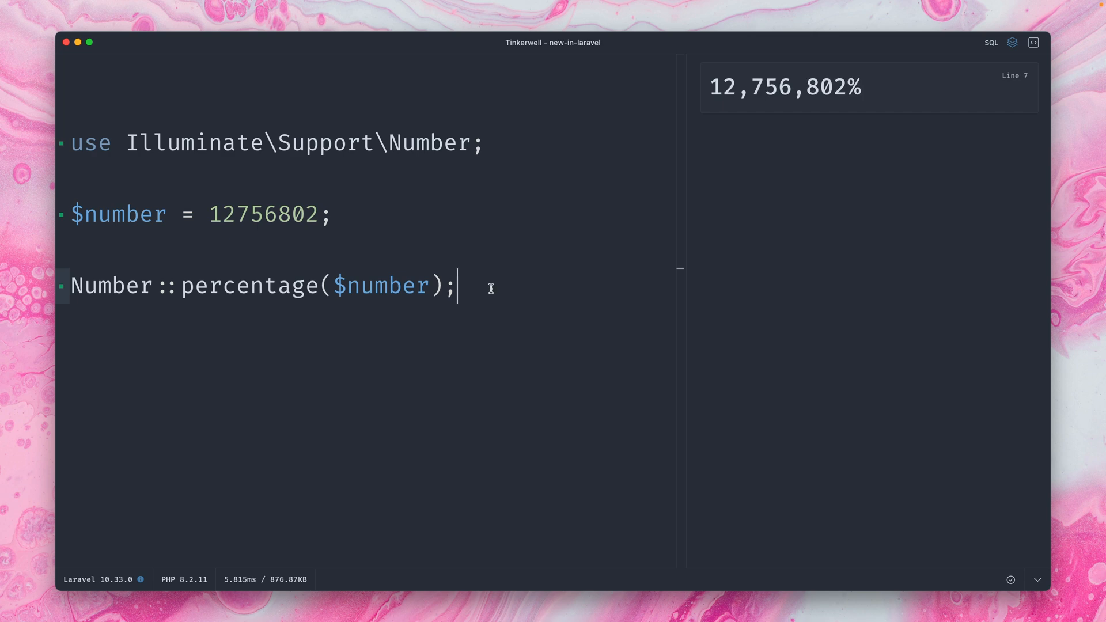
mouse_move(486, 249)
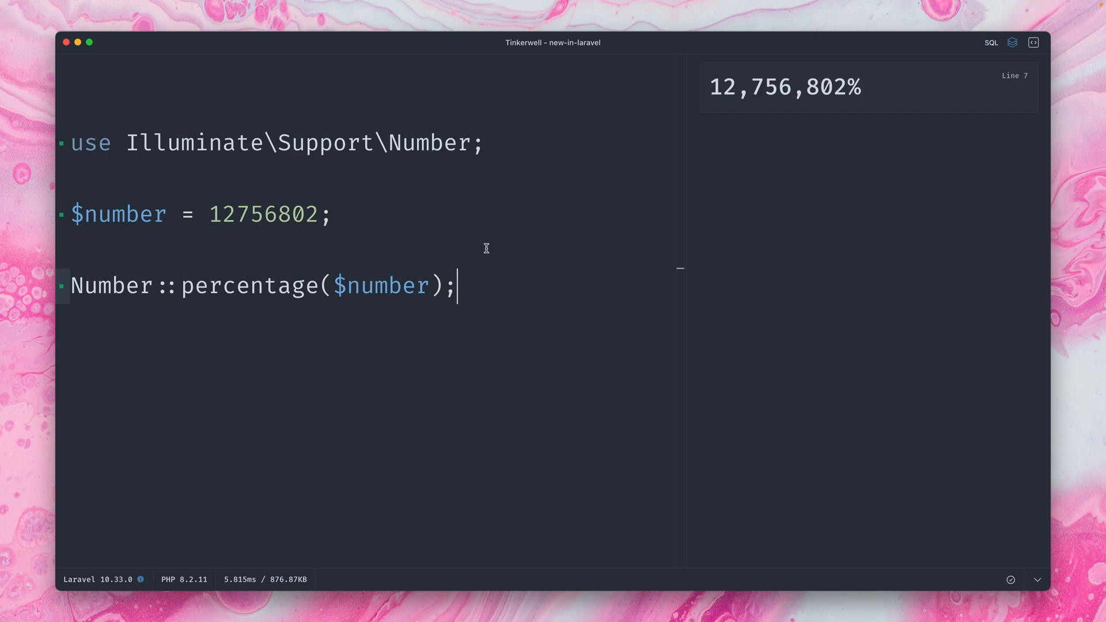